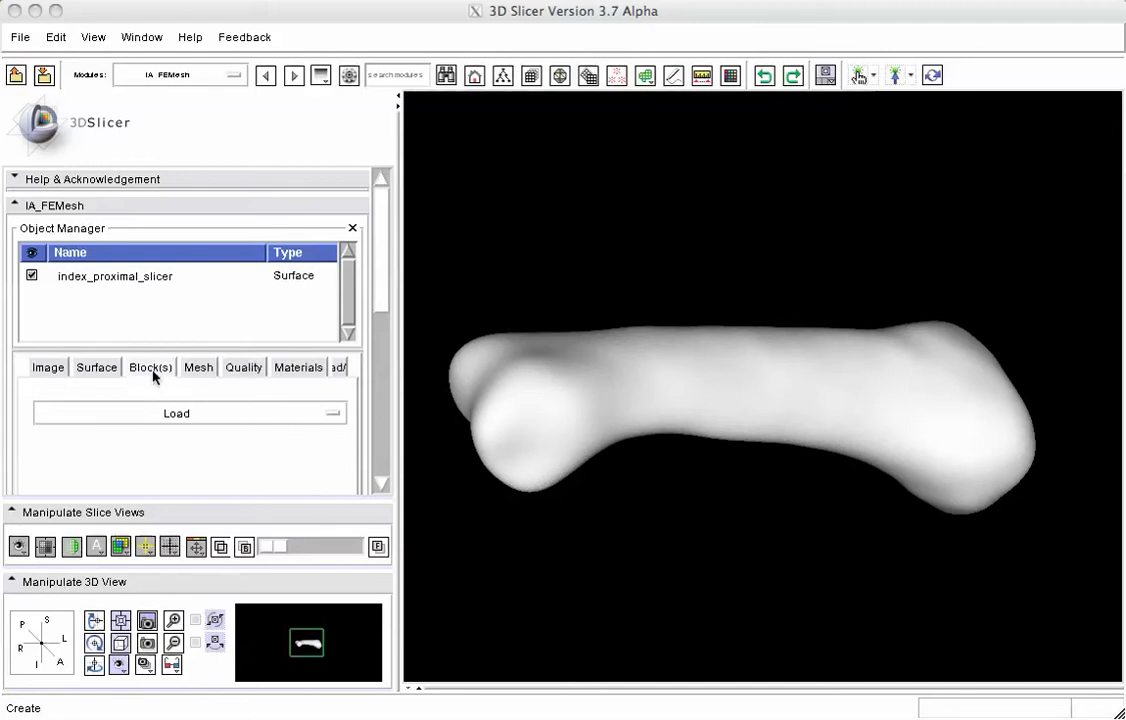
# Load the index_proximal_slicer_Split-4.vtk building block from file.
pyautogui.click(176, 412)
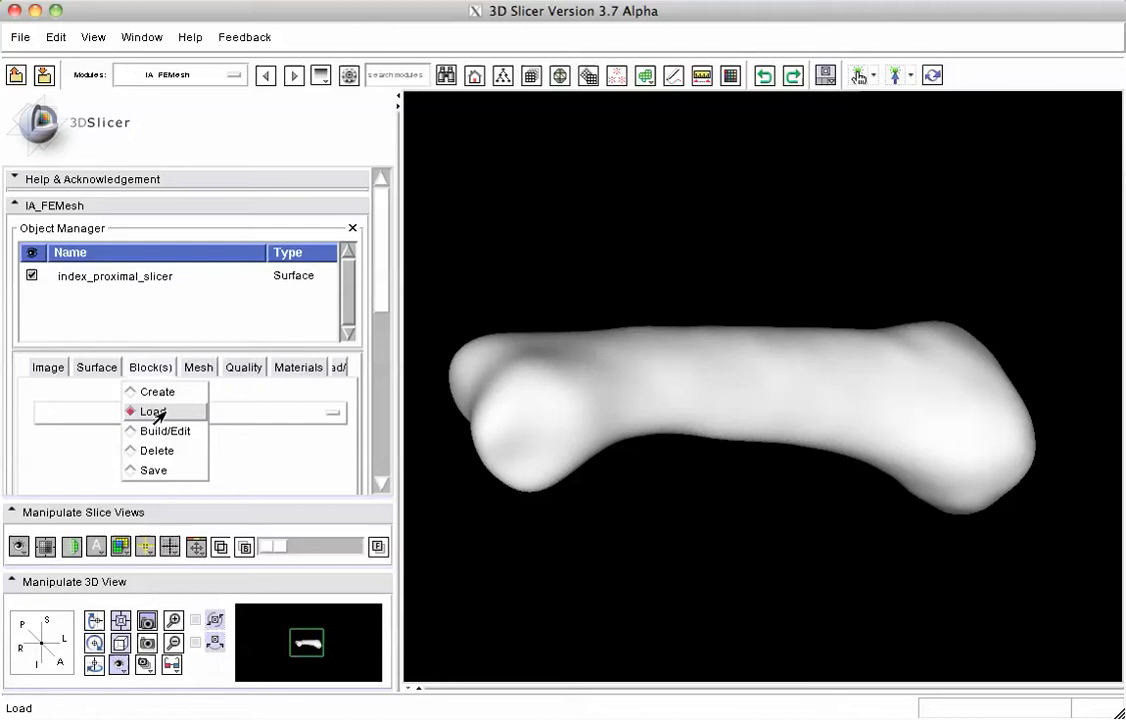
pyautogui.click(153, 411)
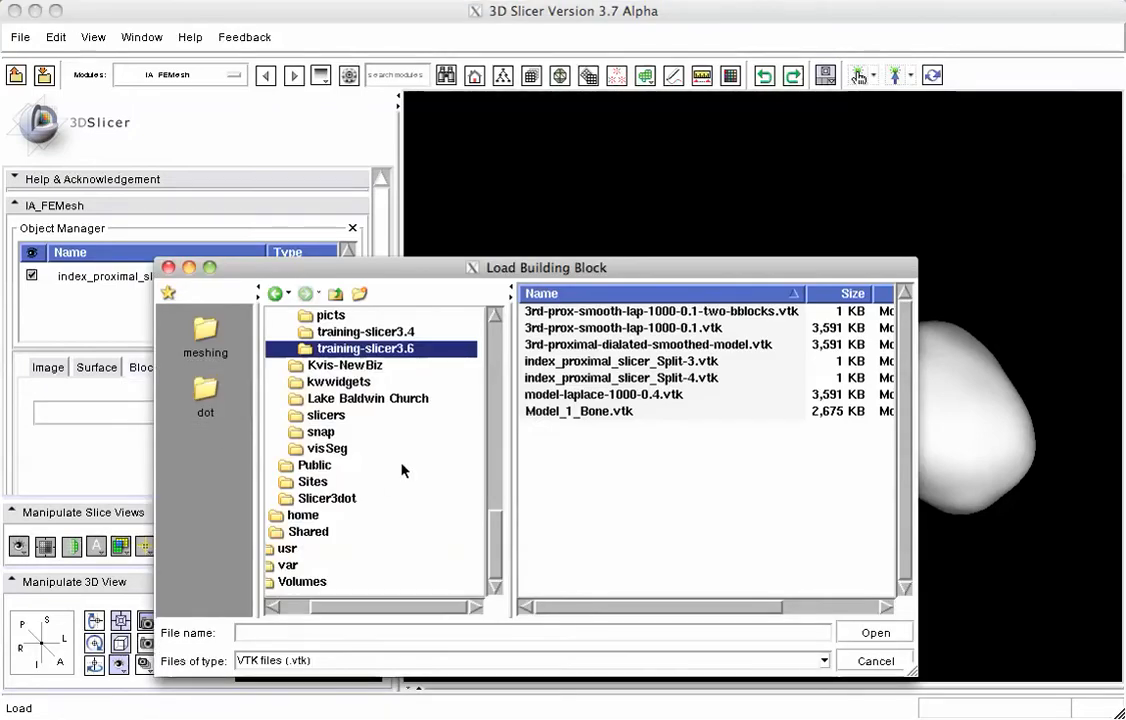
pyautogui.click(620, 377)
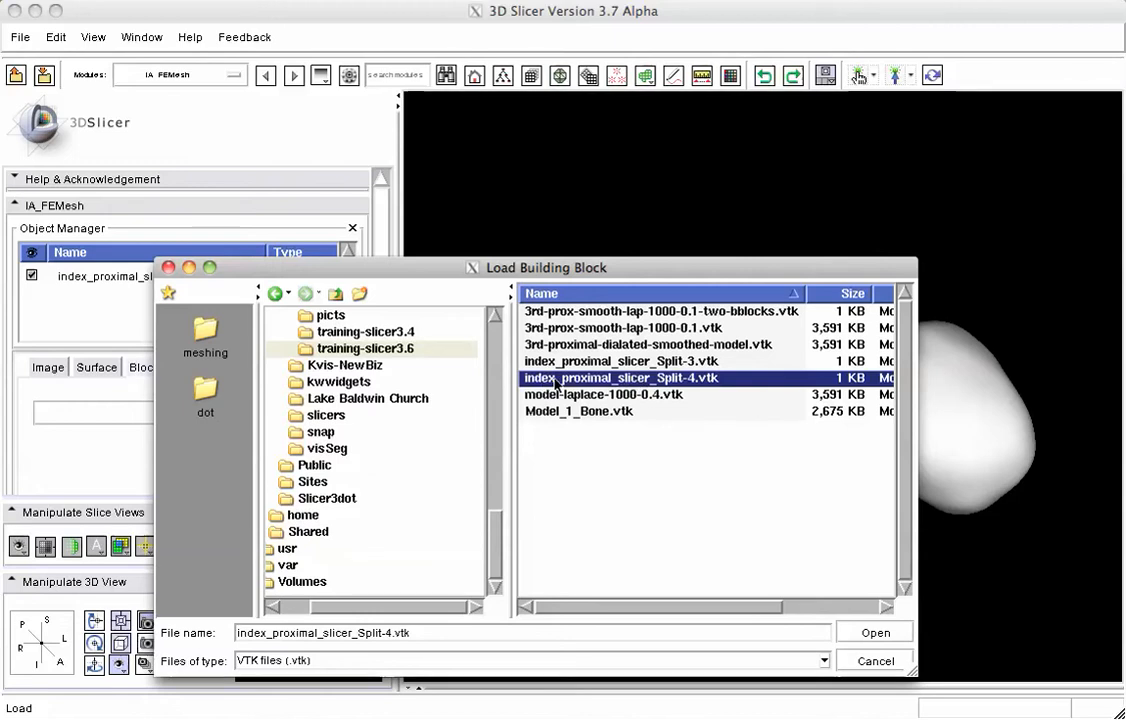
pyautogui.moveTo(680, 388)
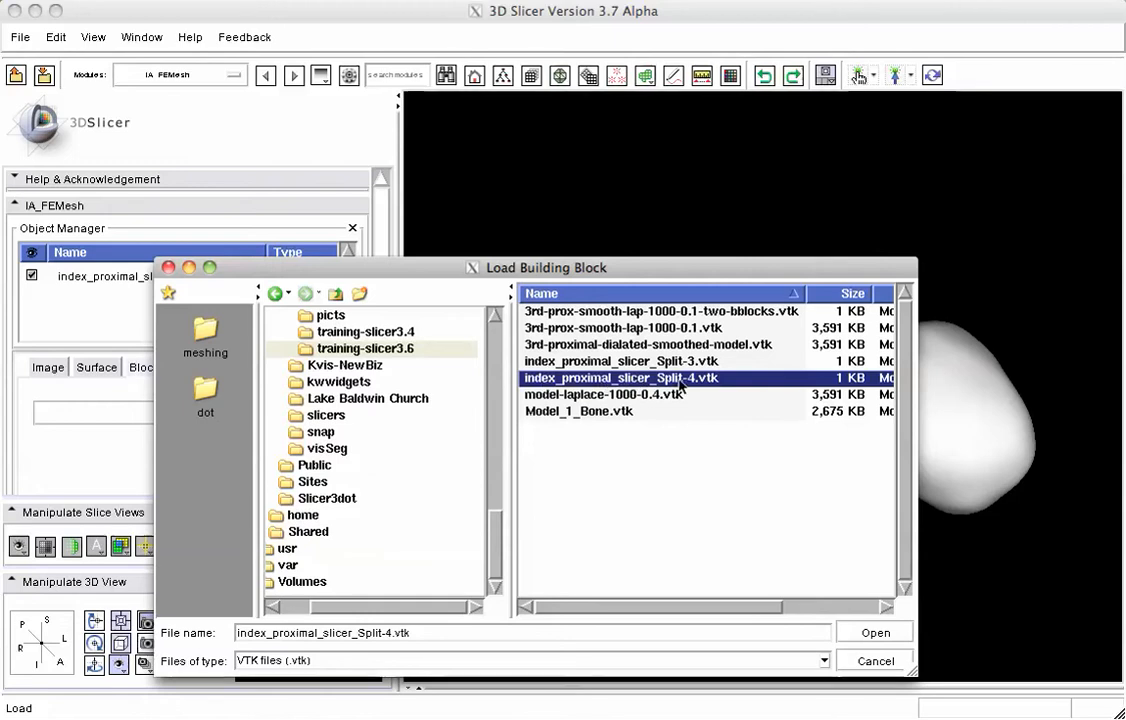
pyautogui.click(873, 631)
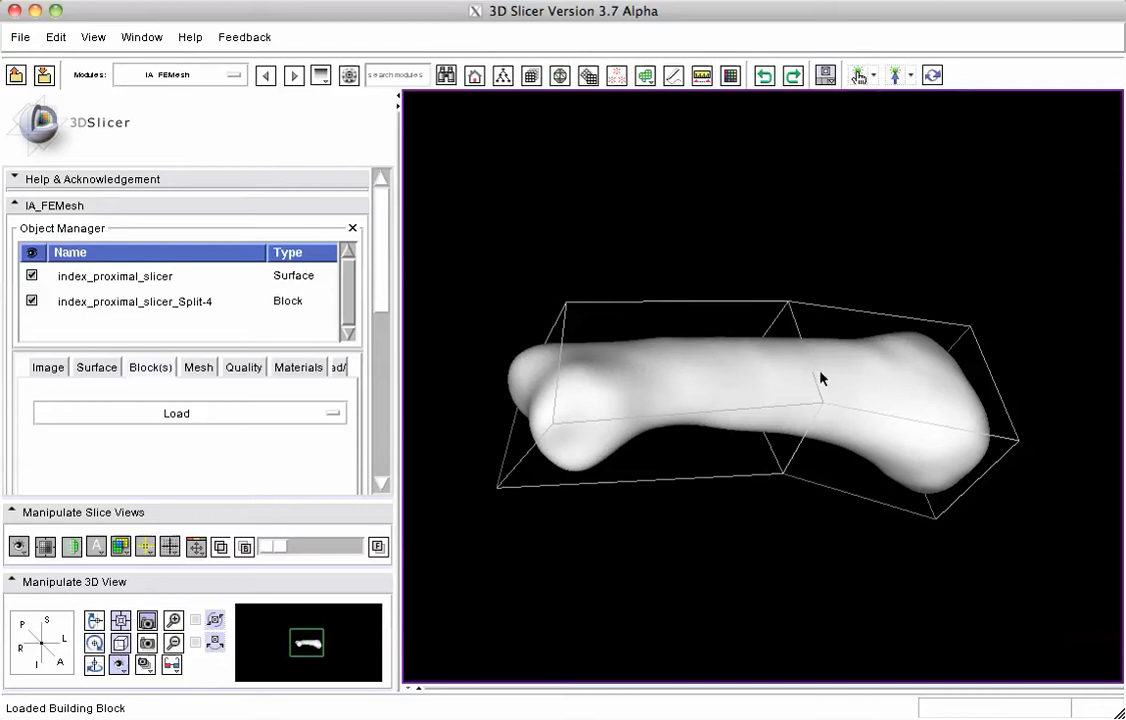
pyautogui.moveTo(741, 517)
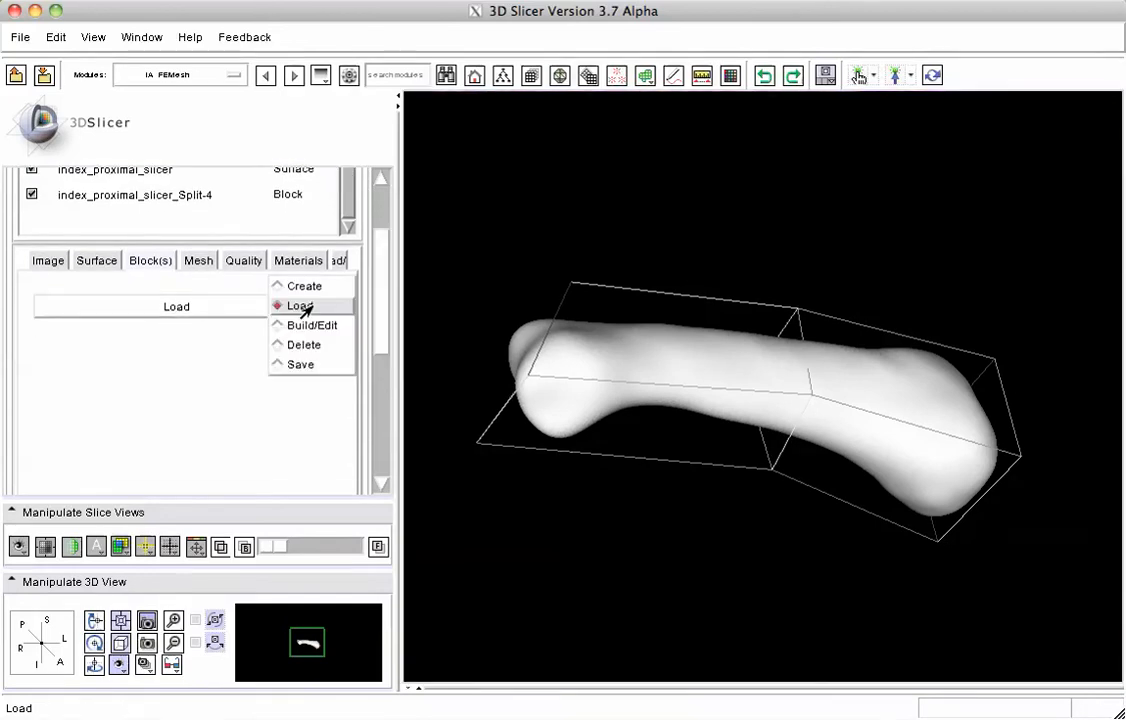
pyautogui.moveTo(303, 344)
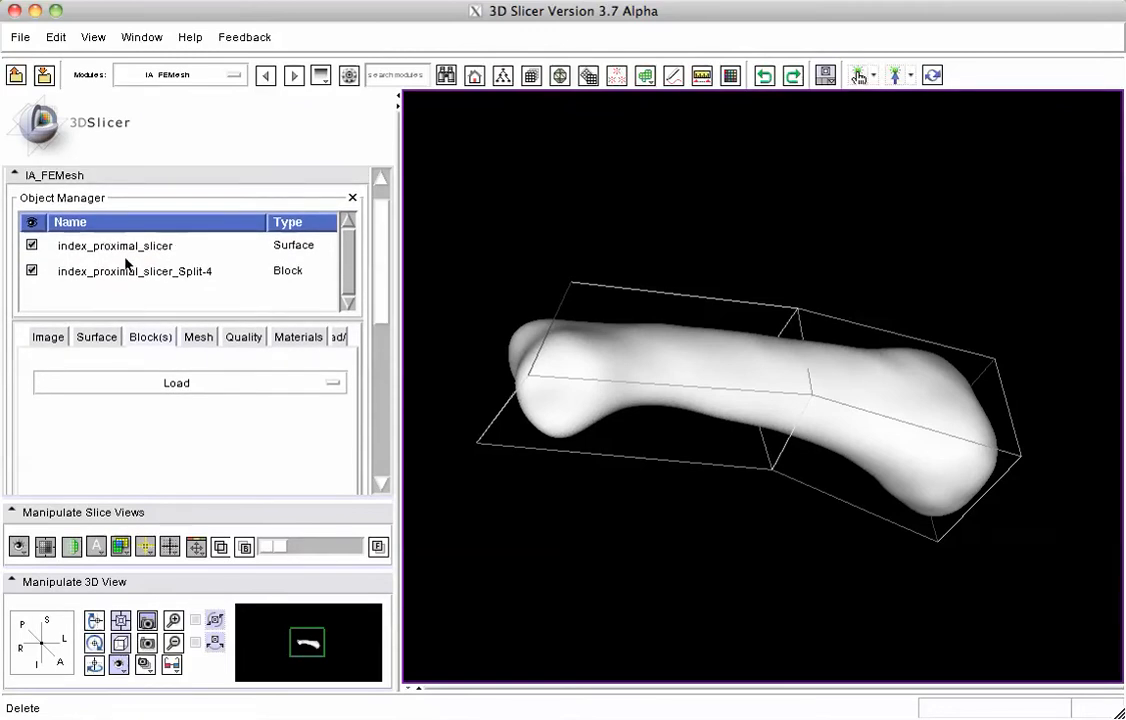
pyautogui.click(32, 270)
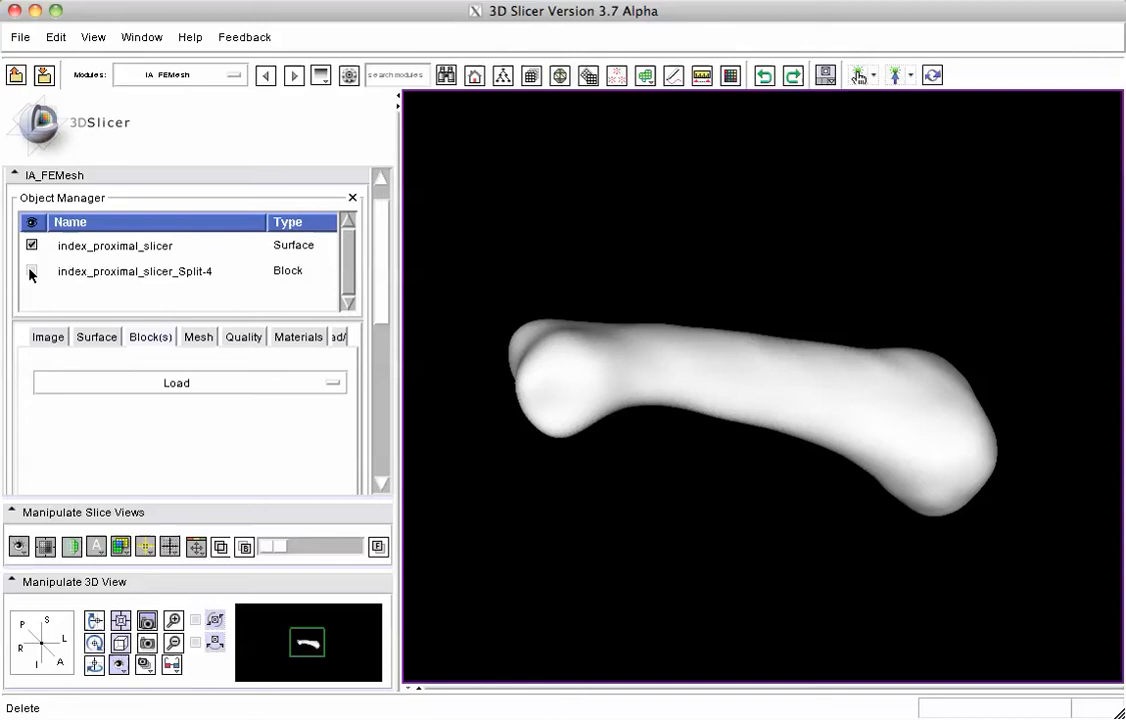
pyautogui.click(31, 270)
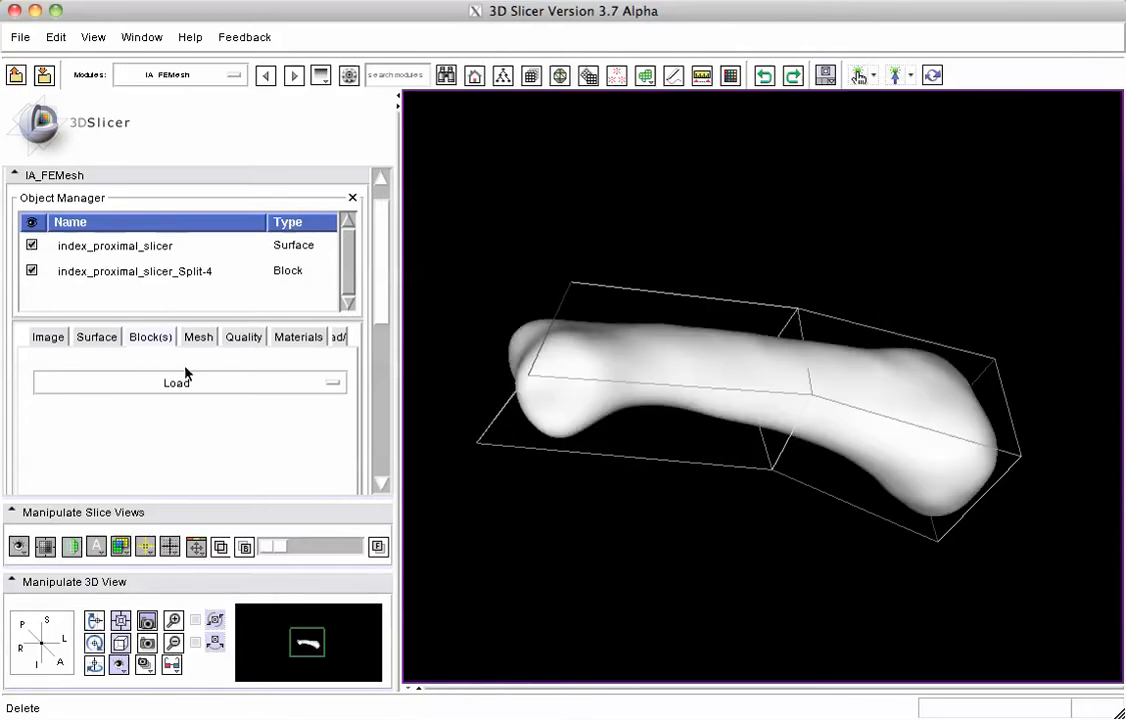
pyautogui.moveTo(184, 378)
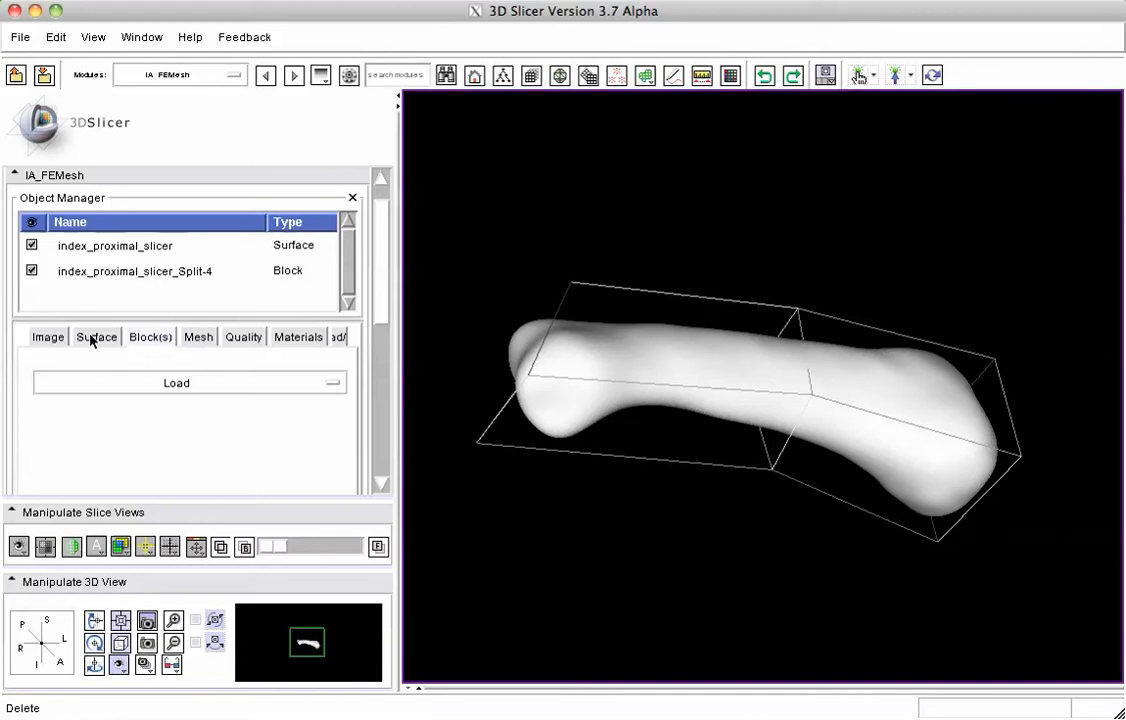
pyautogui.click(197, 337)
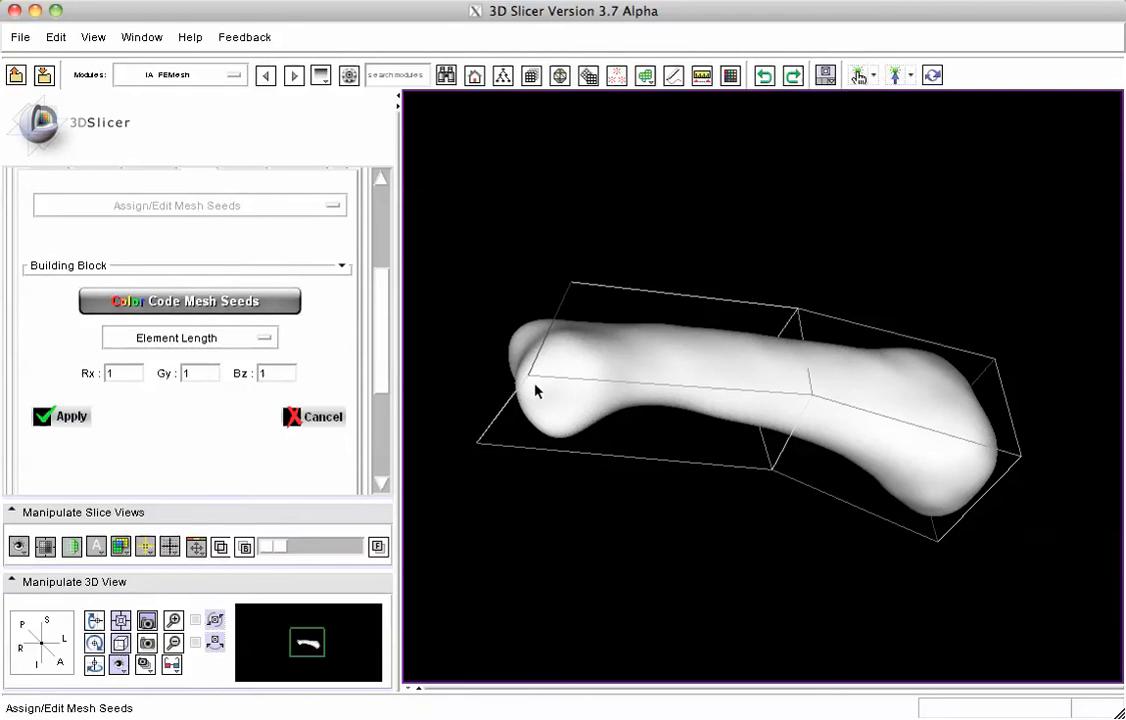
pyautogui.moveTo(643, 427)
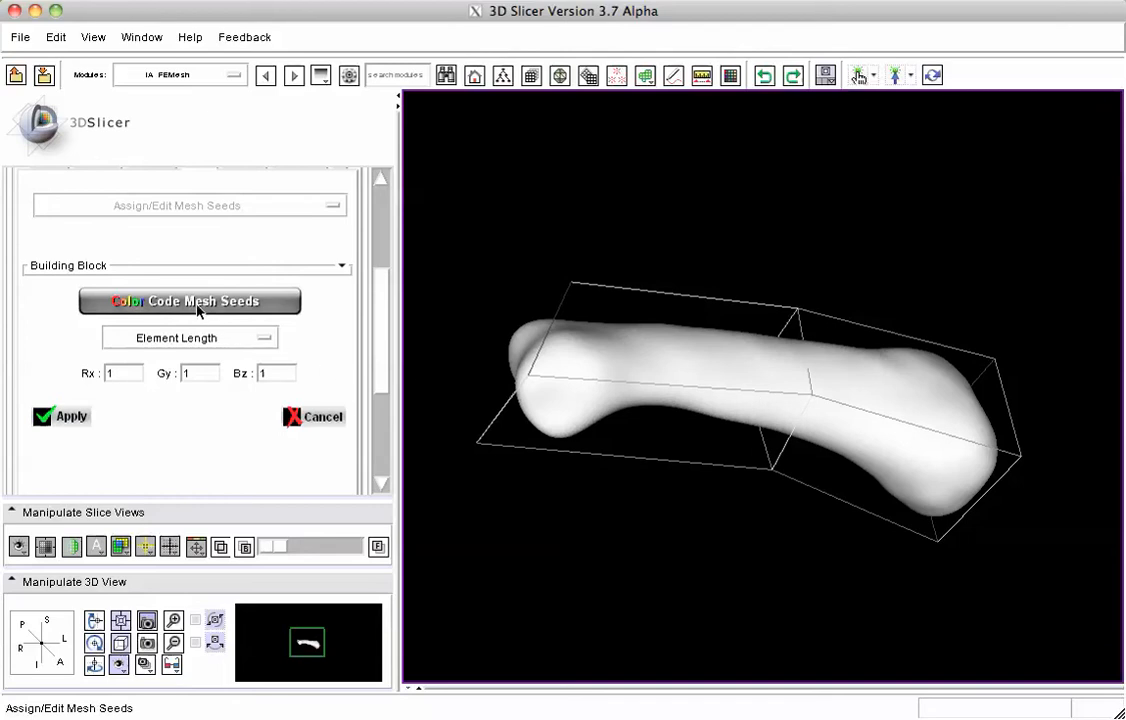
# Colour-code block edges by seed count and apply element length 1 for Rx, Gy, Bz.
pyautogui.click(190, 301)
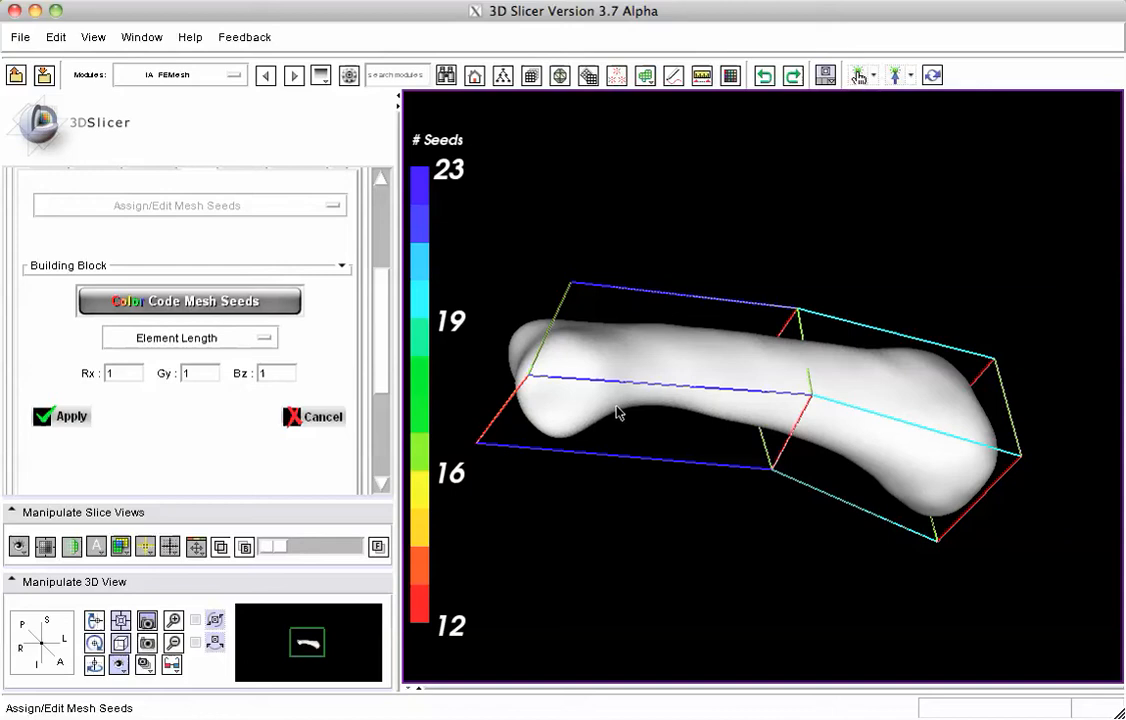
pyautogui.moveTo(430, 217)
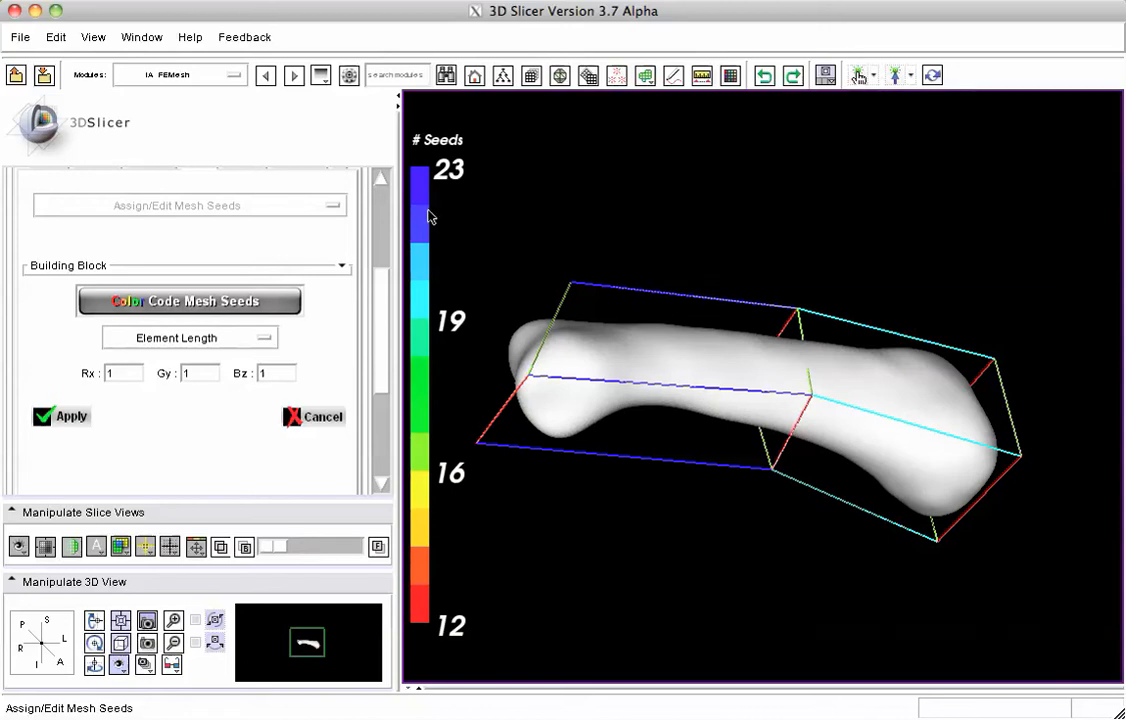
pyautogui.moveTo(684, 438)
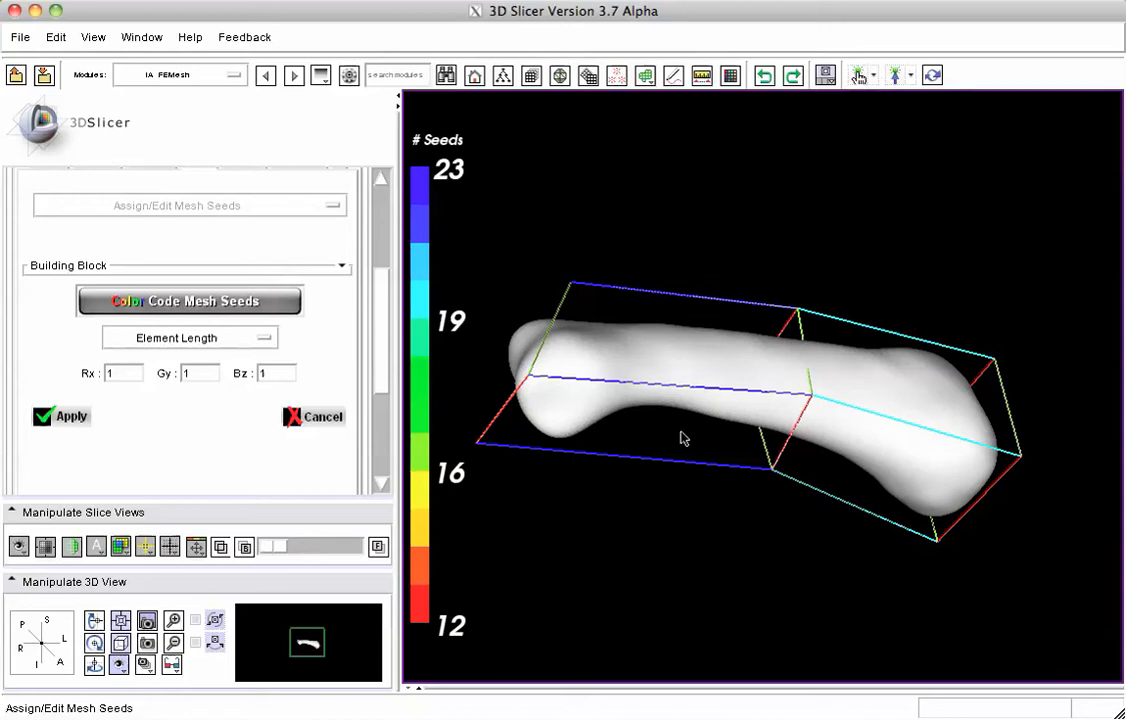
pyautogui.moveTo(767, 453)
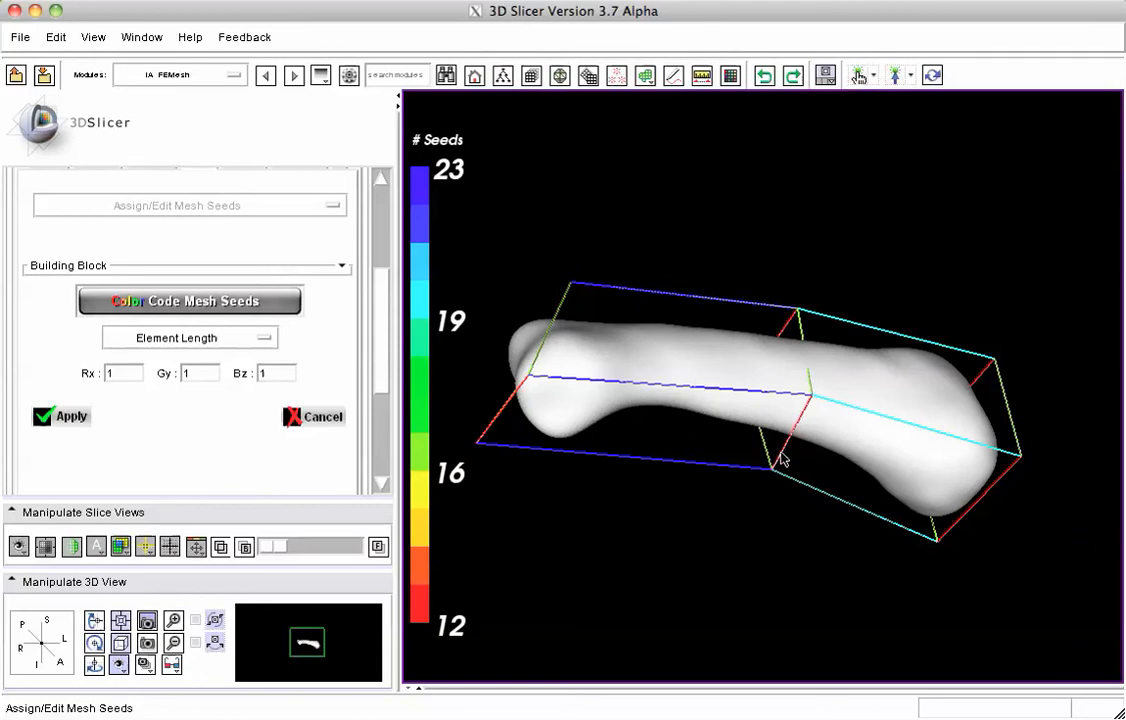
pyautogui.moveTo(785, 455)
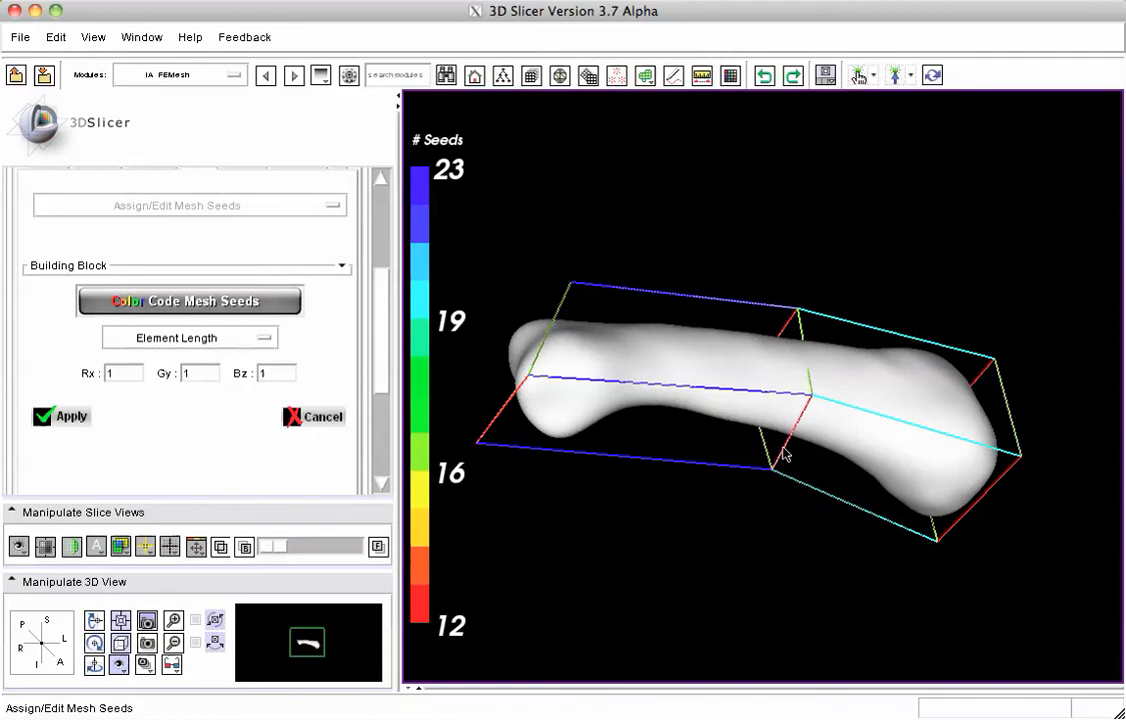
pyautogui.moveTo(360, 388)
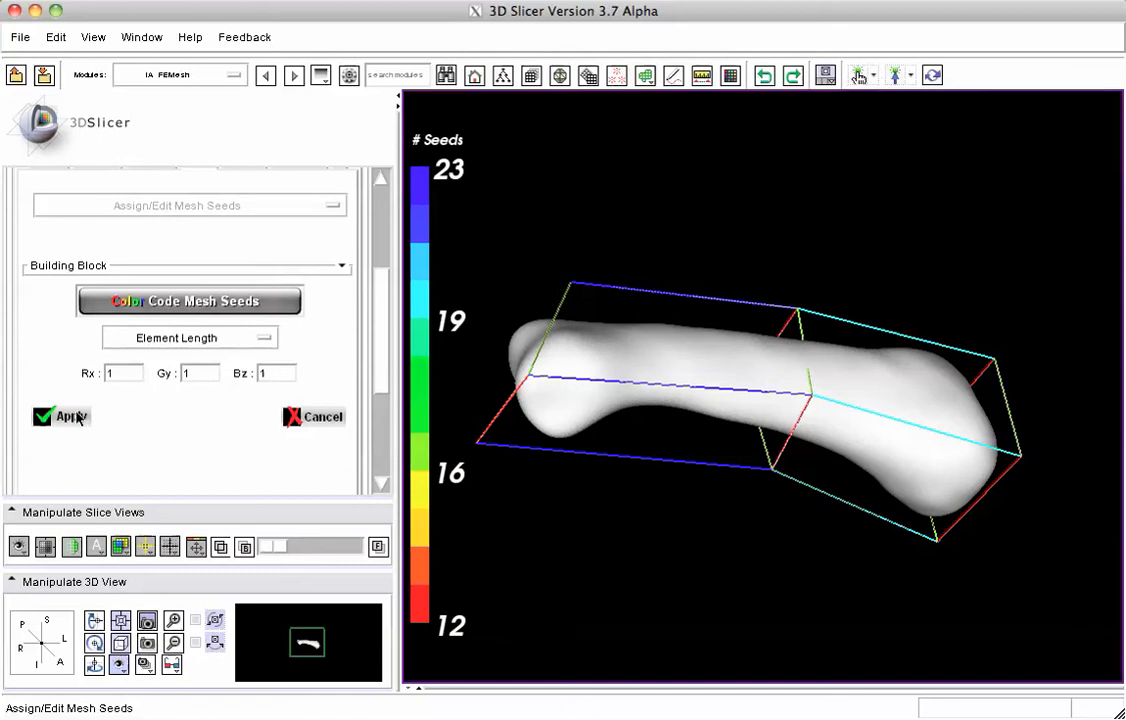
pyautogui.click(61, 417)
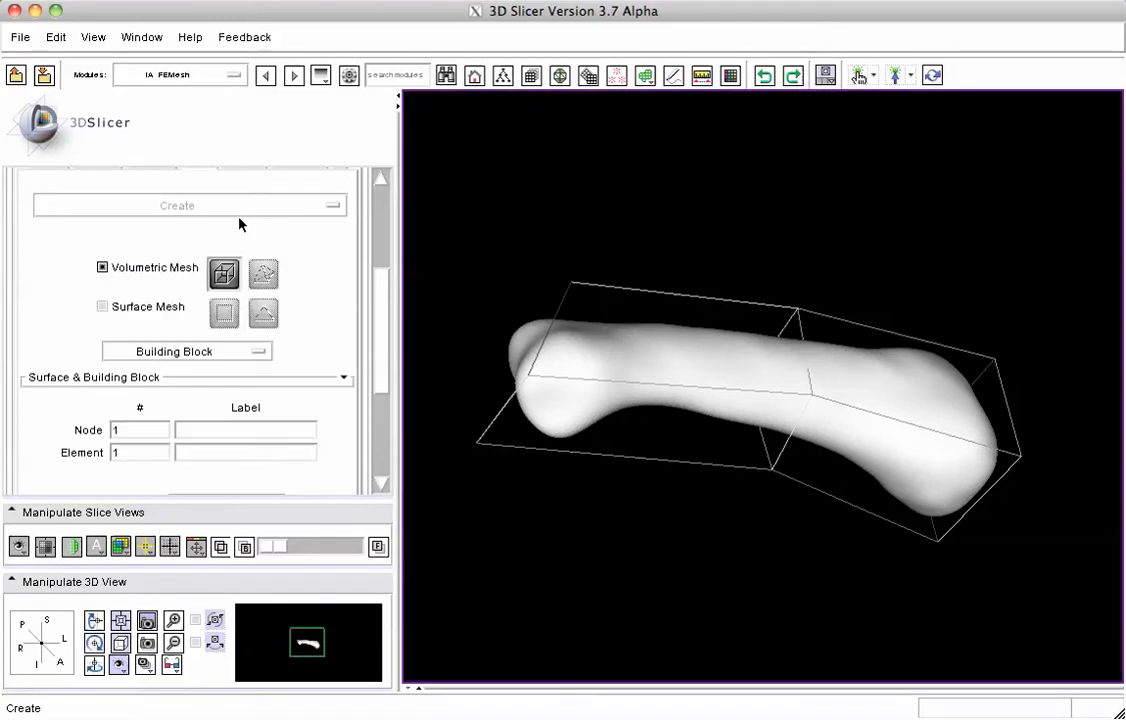
# Check that the index_proximal_slicer surface and Split-4 block are selected, then collapse the section.
pyautogui.scroll(-3)
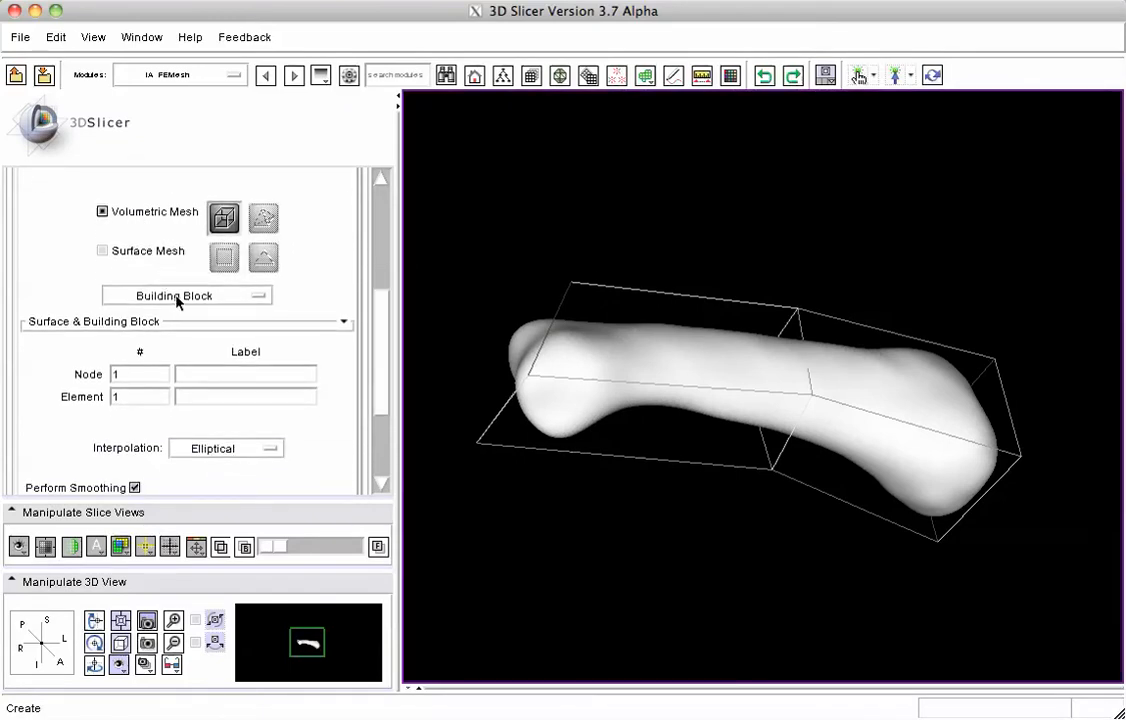
pyautogui.moveTo(231, 318)
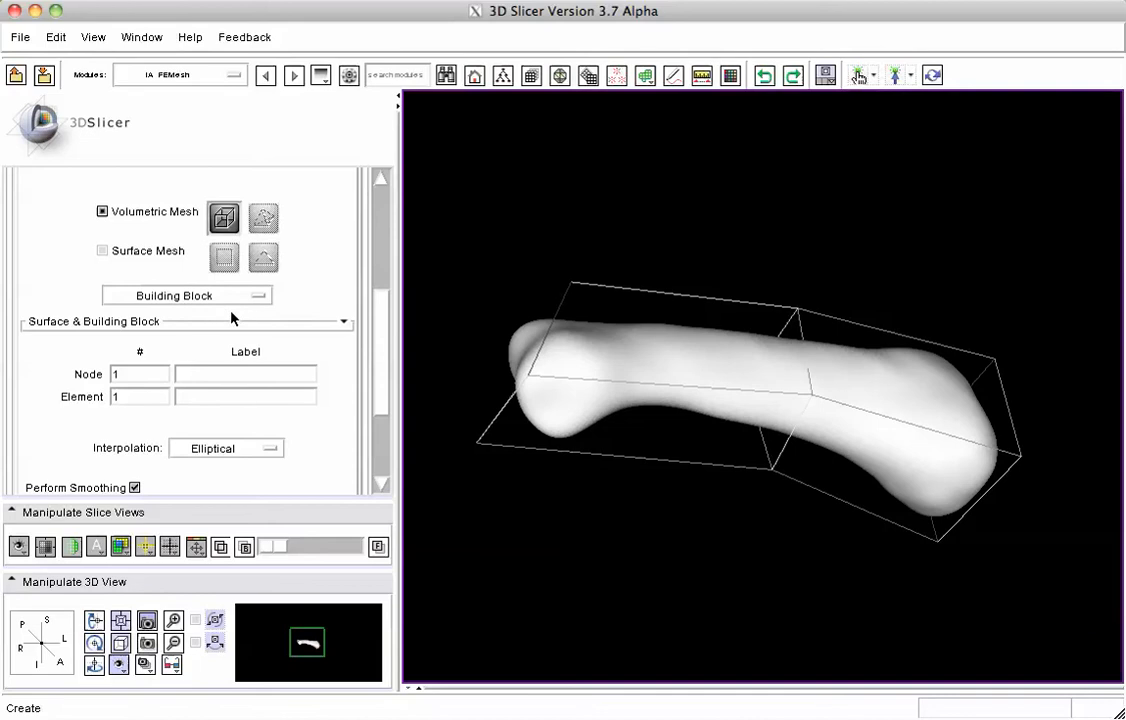
pyautogui.moveTo(348, 328)
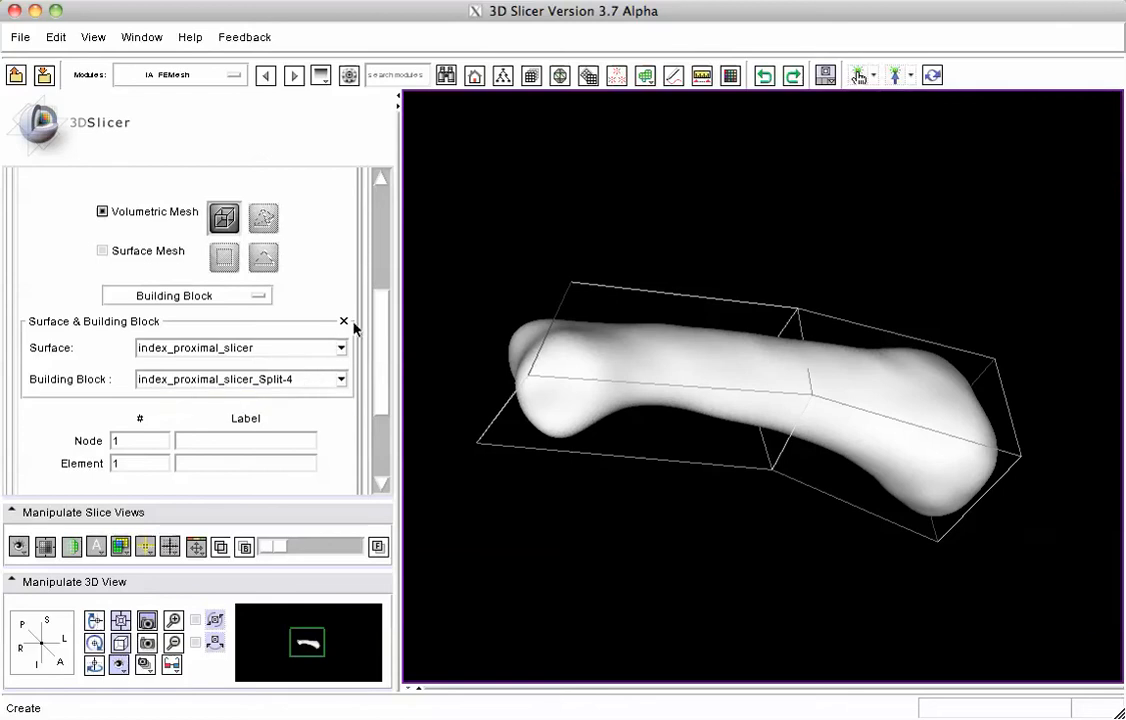
pyautogui.click(344, 321)
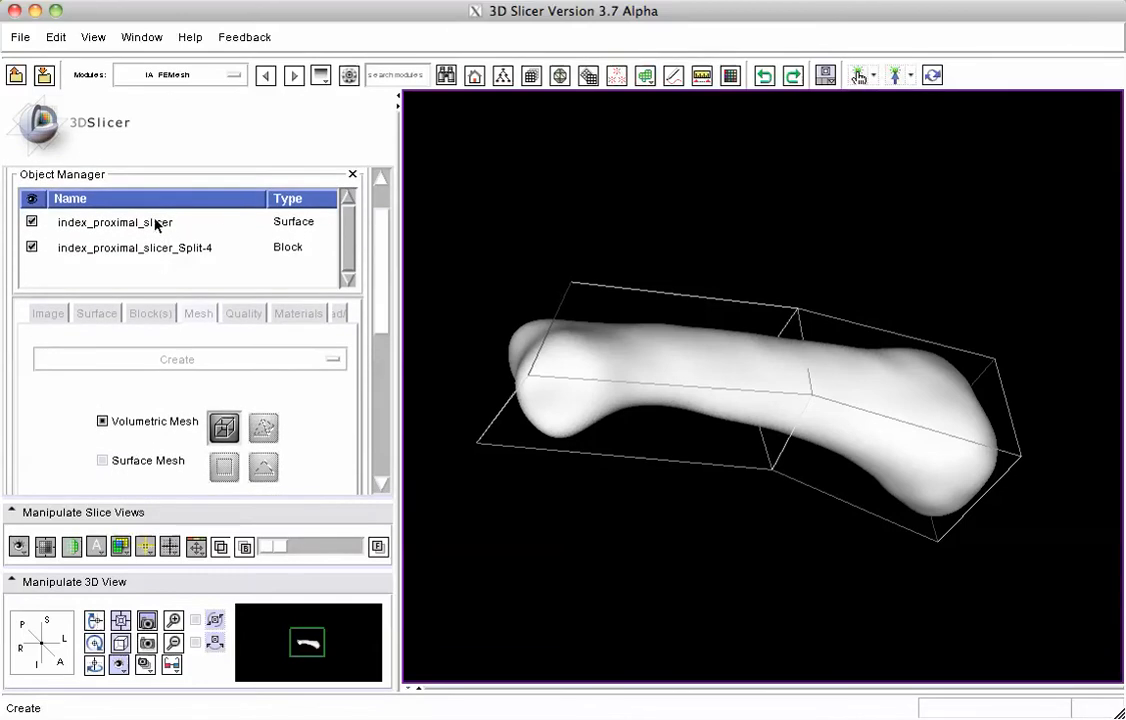
pyautogui.moveTo(148, 228)
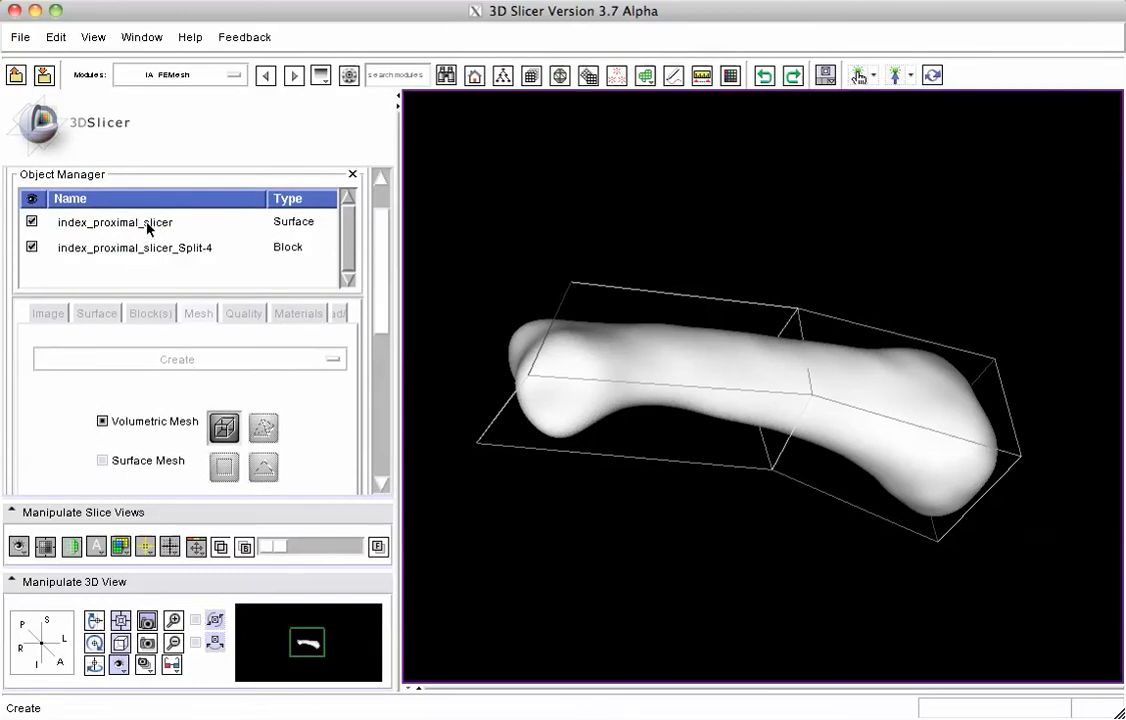
# Enter 'all' as both the node label and the element label.
pyautogui.scroll(-3)
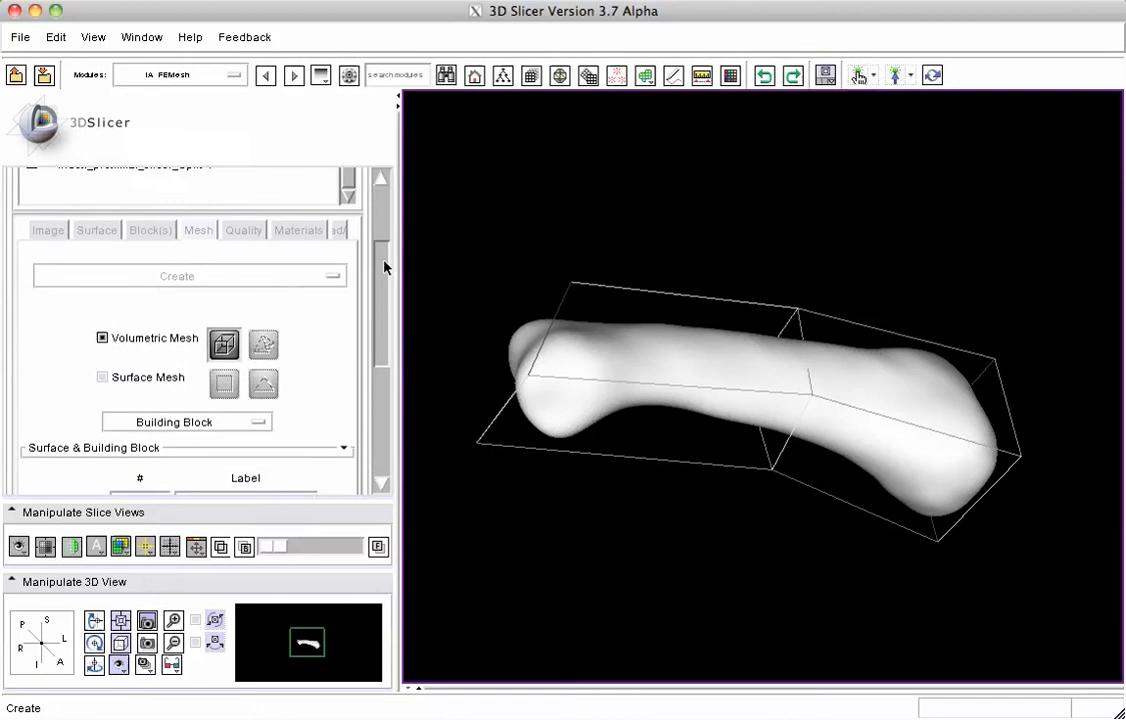
pyautogui.scroll(-3)
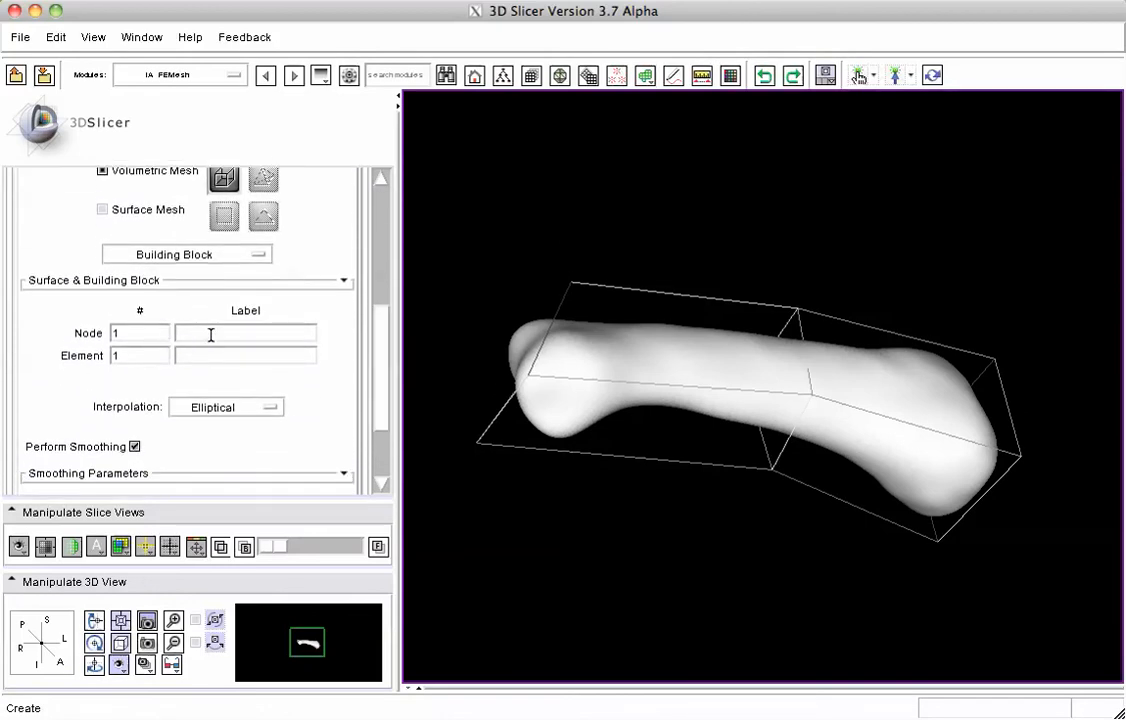
pyautogui.write('all')
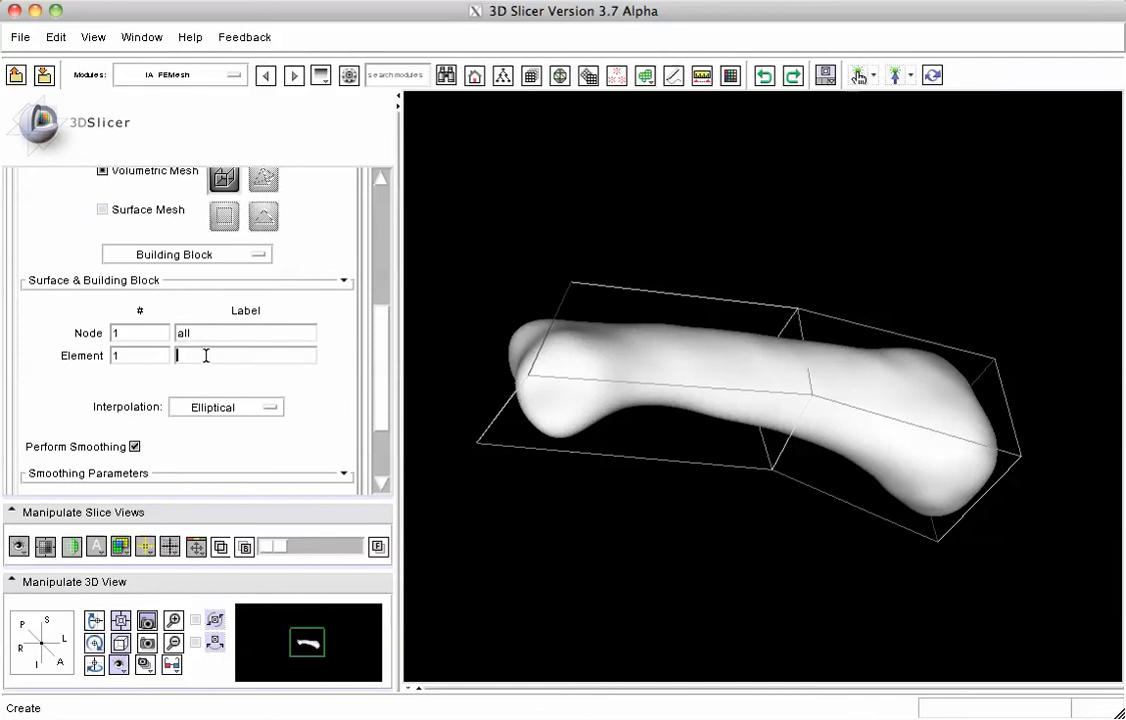
pyautogui.write('all')
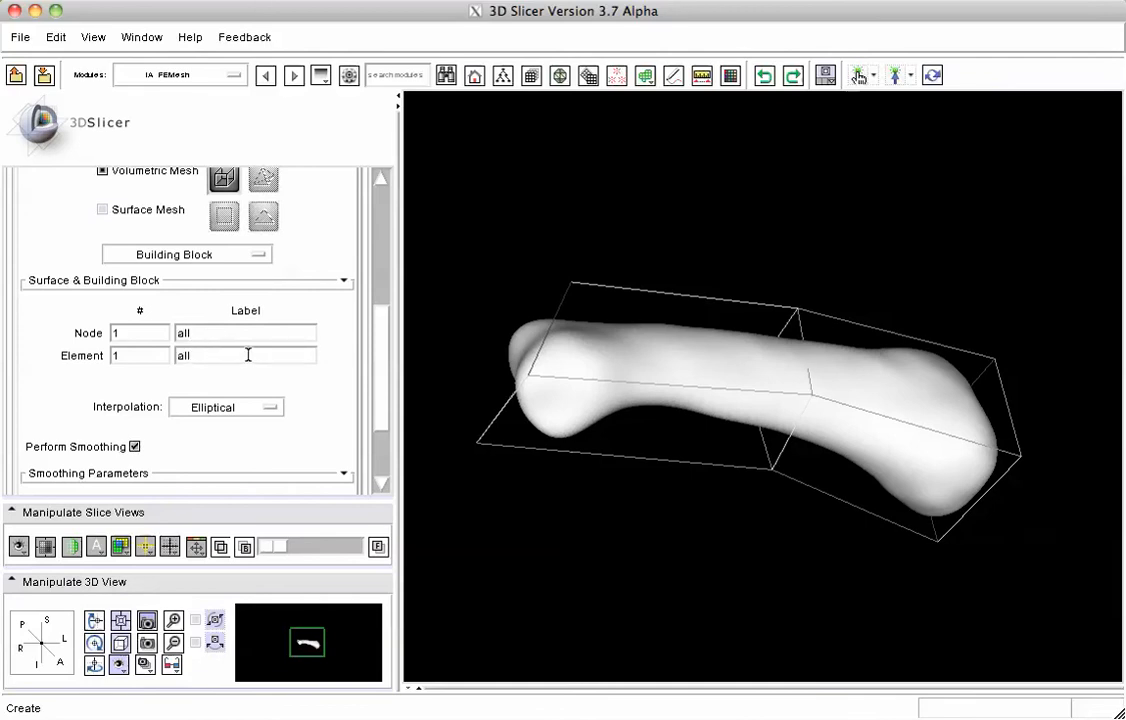
pyautogui.scroll(-3)
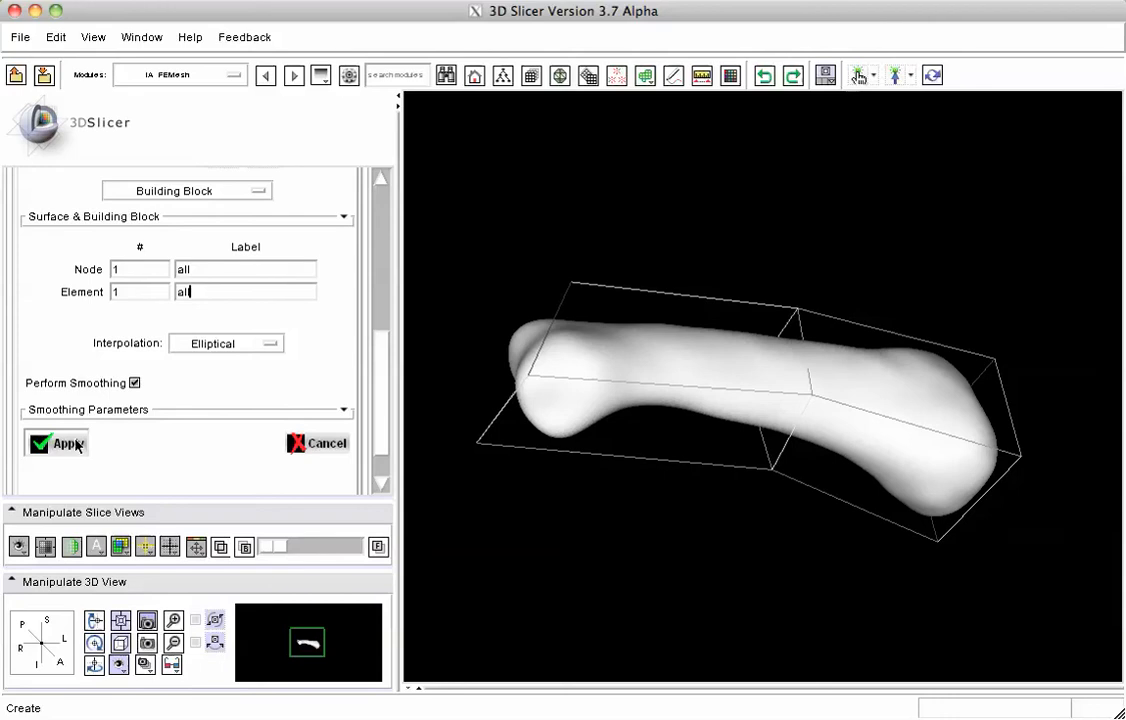
# Create the index_proximal_slicer_VMesh-1 mesh and rotate it with the block shown to inspect both ends.
pyautogui.click(65, 443)
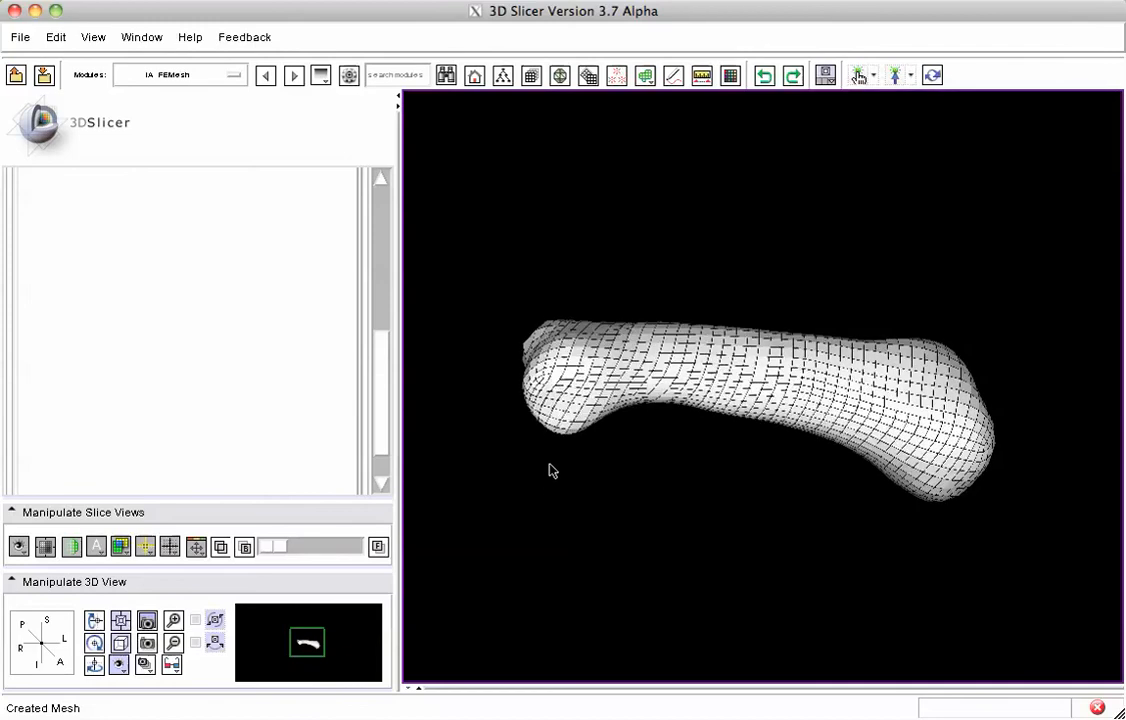
pyautogui.moveTo(553, 471); pyautogui.dragTo(570, 503)
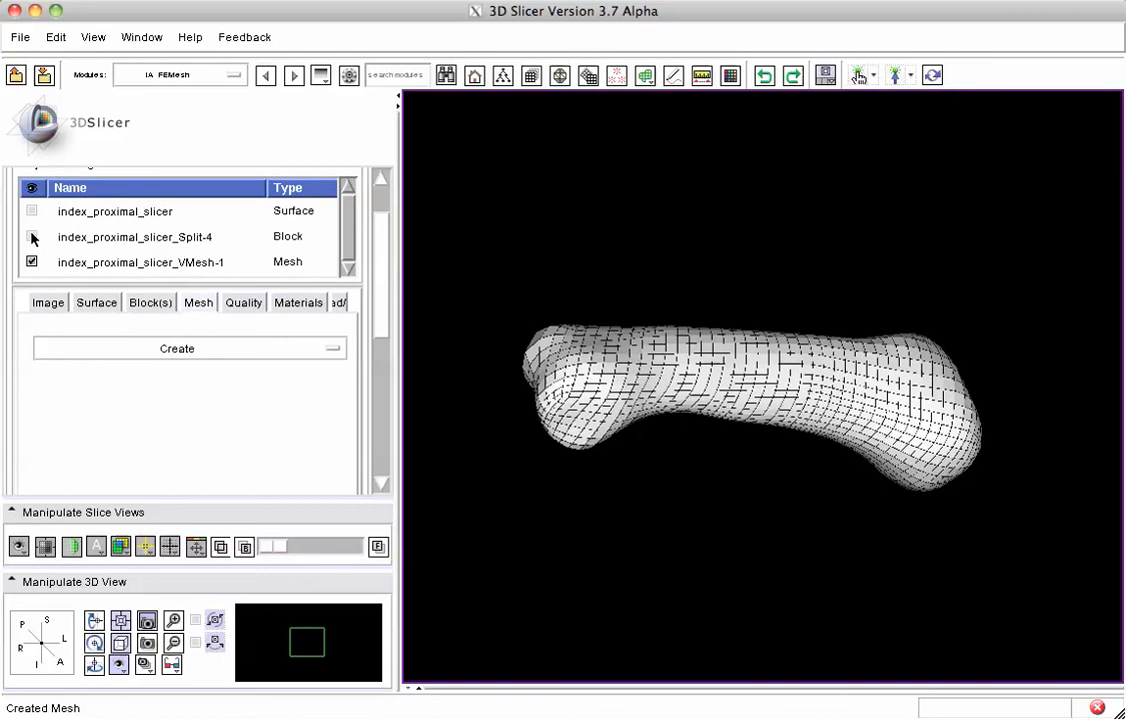
pyautogui.click(32, 236)
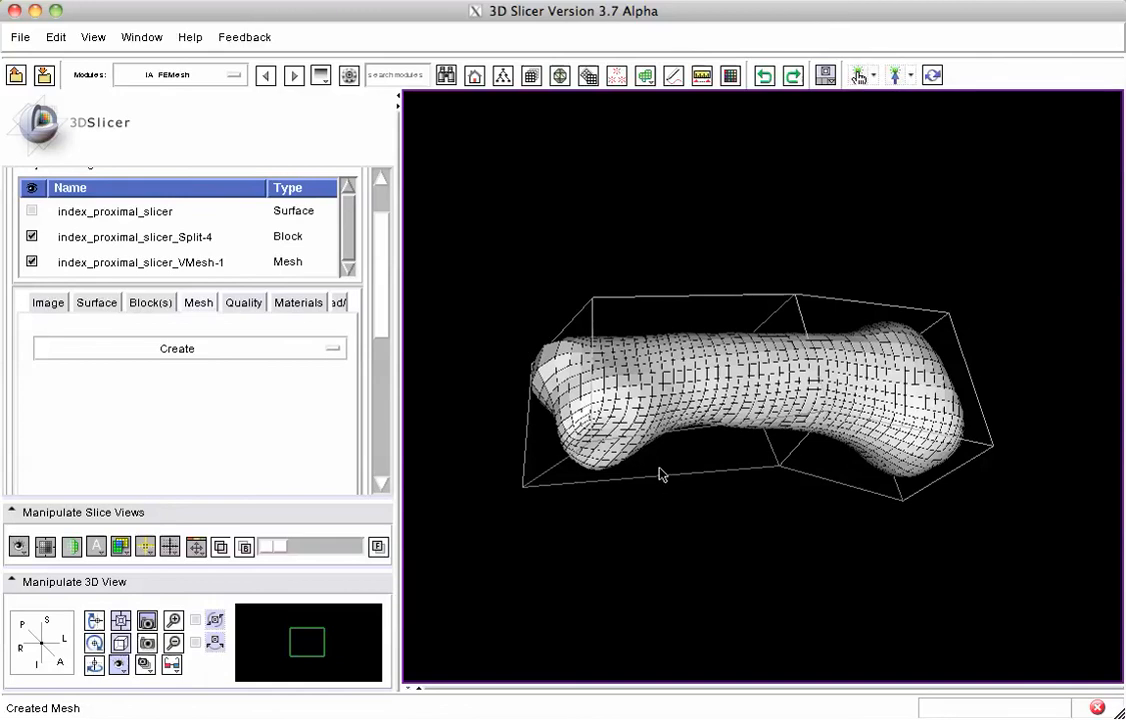
pyautogui.moveTo(324, 401)
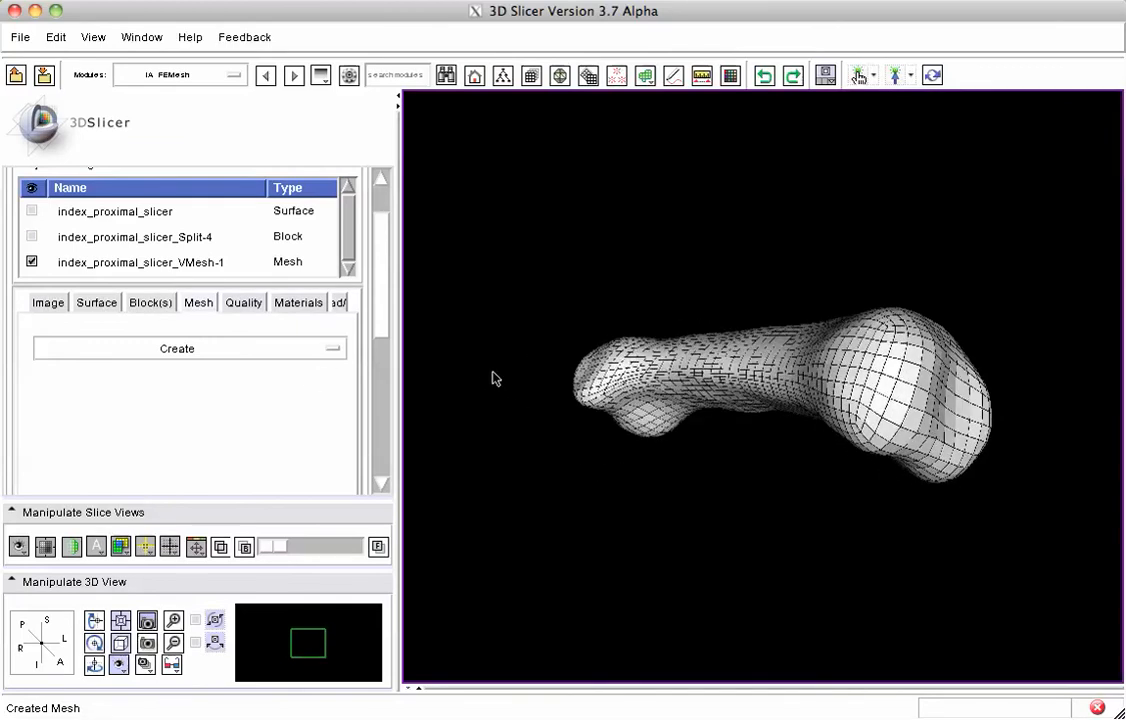
pyautogui.moveTo(495, 378); pyautogui.dragTo(667, 497)
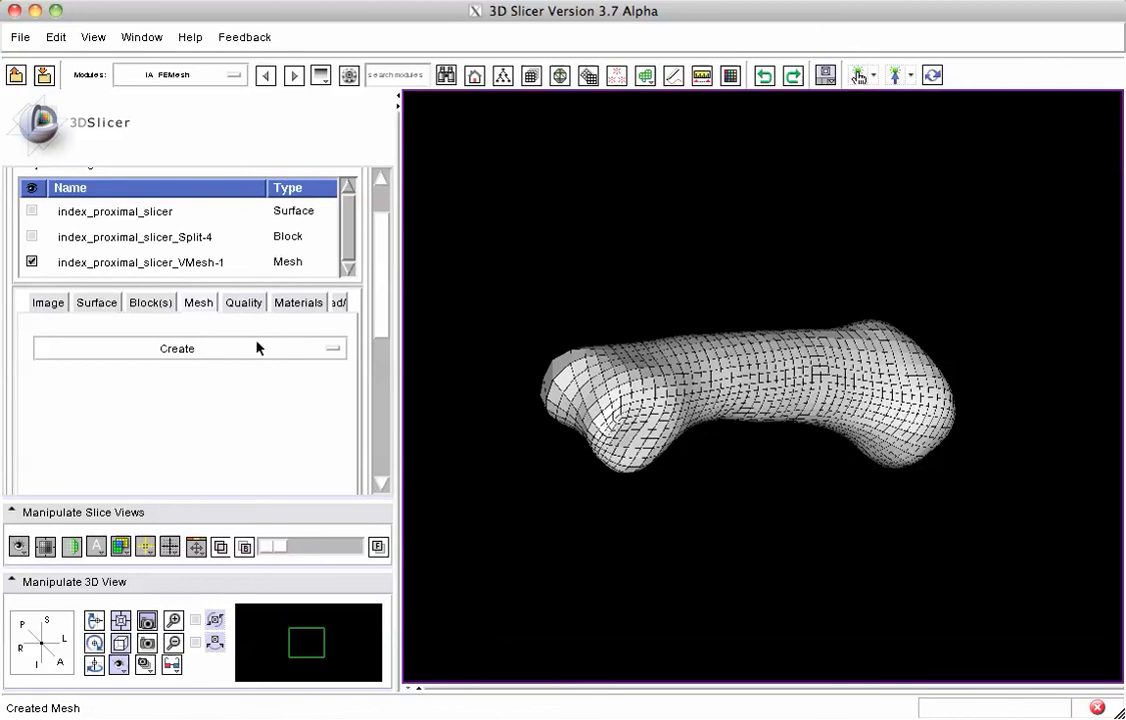
pyautogui.click(176, 348)
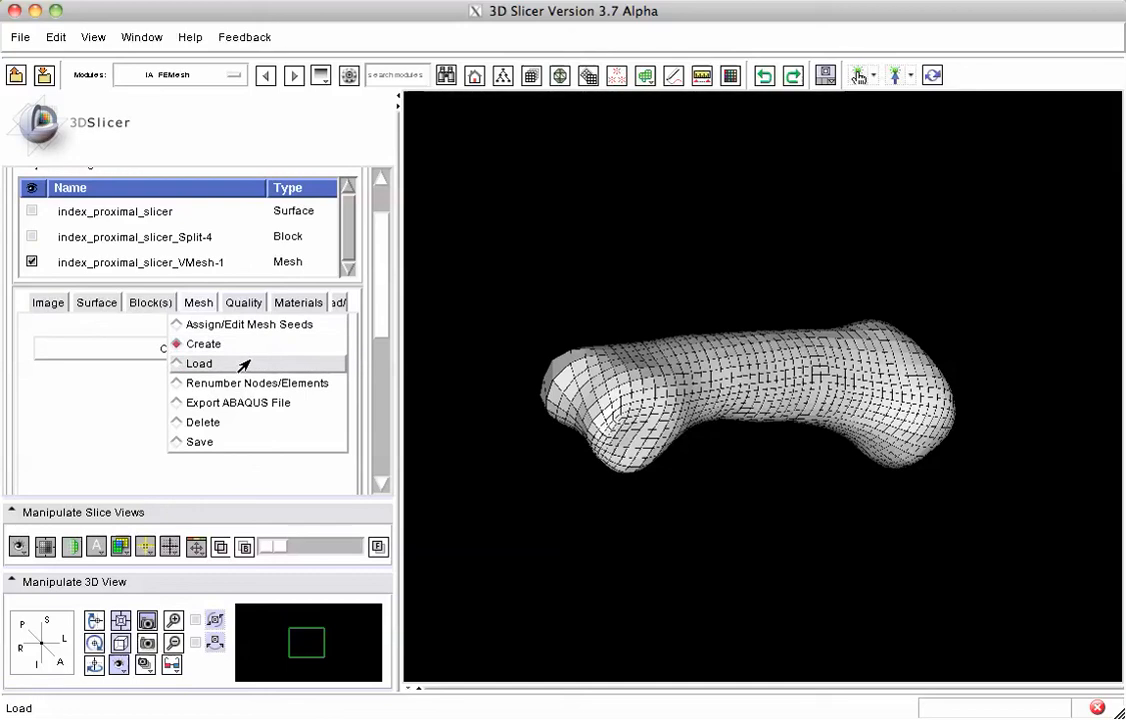
pyautogui.moveTo(203, 421)
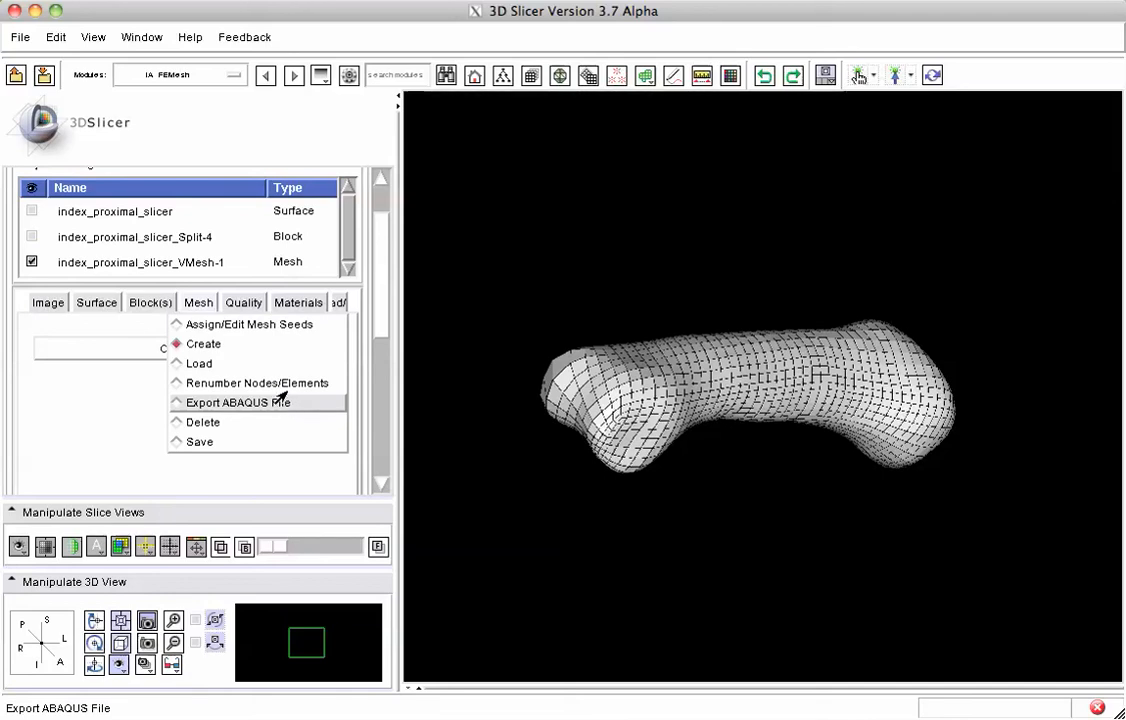
pyautogui.moveTo(257, 383)
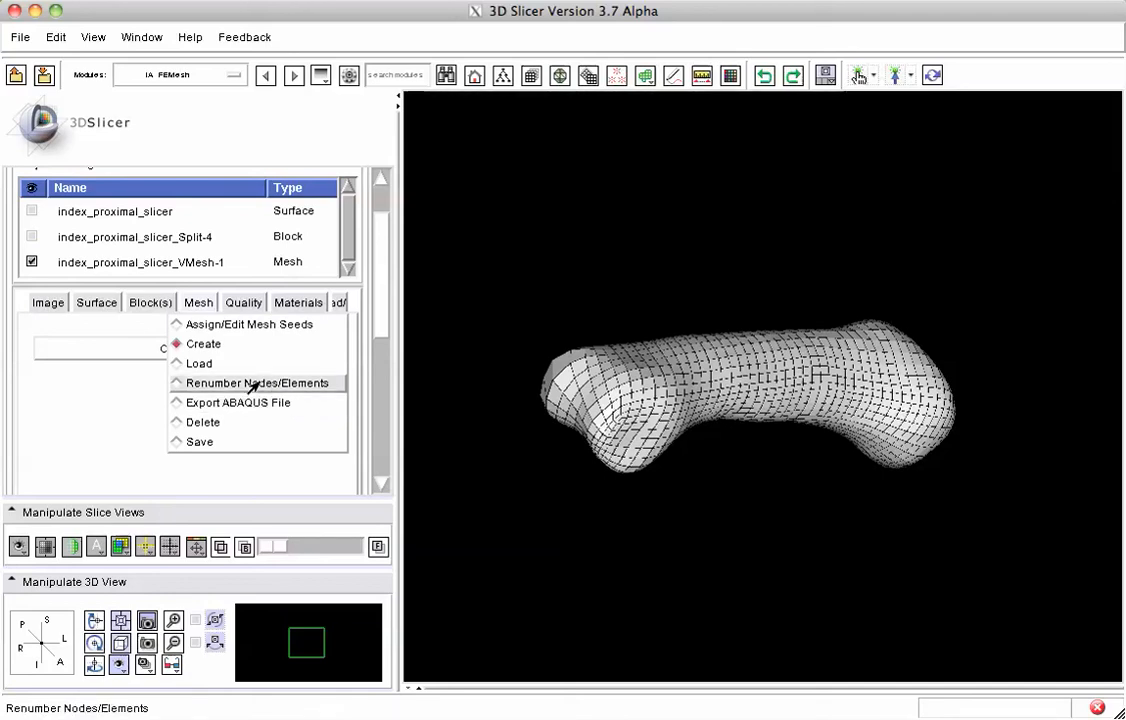